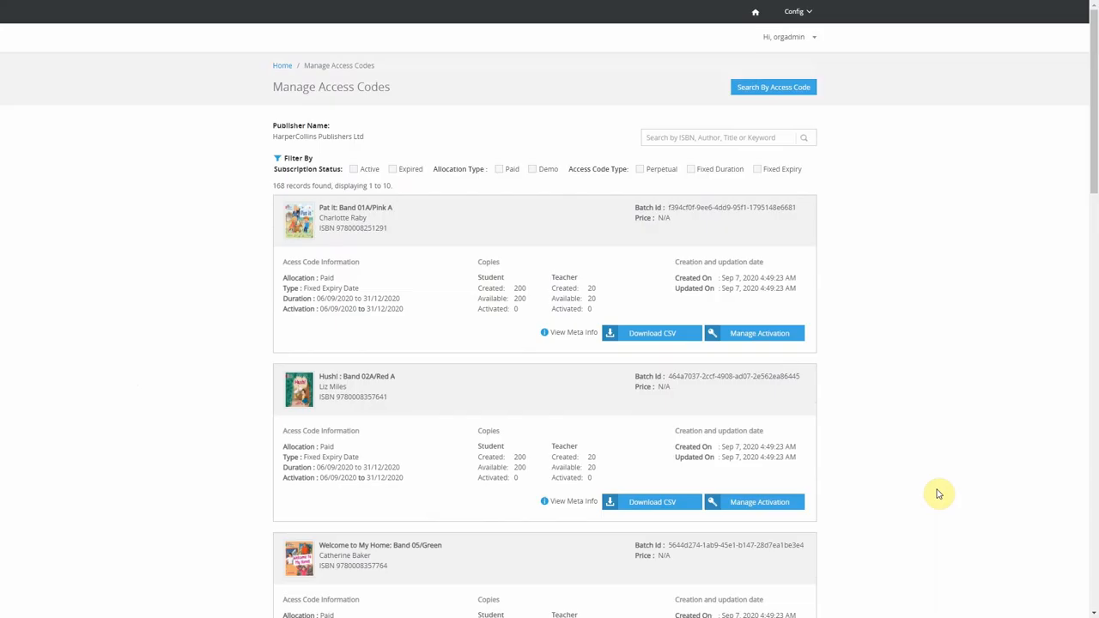
# - Scroll down the Available Books list to browse paid titles for the selected student
pyautogui.scroll(-3)
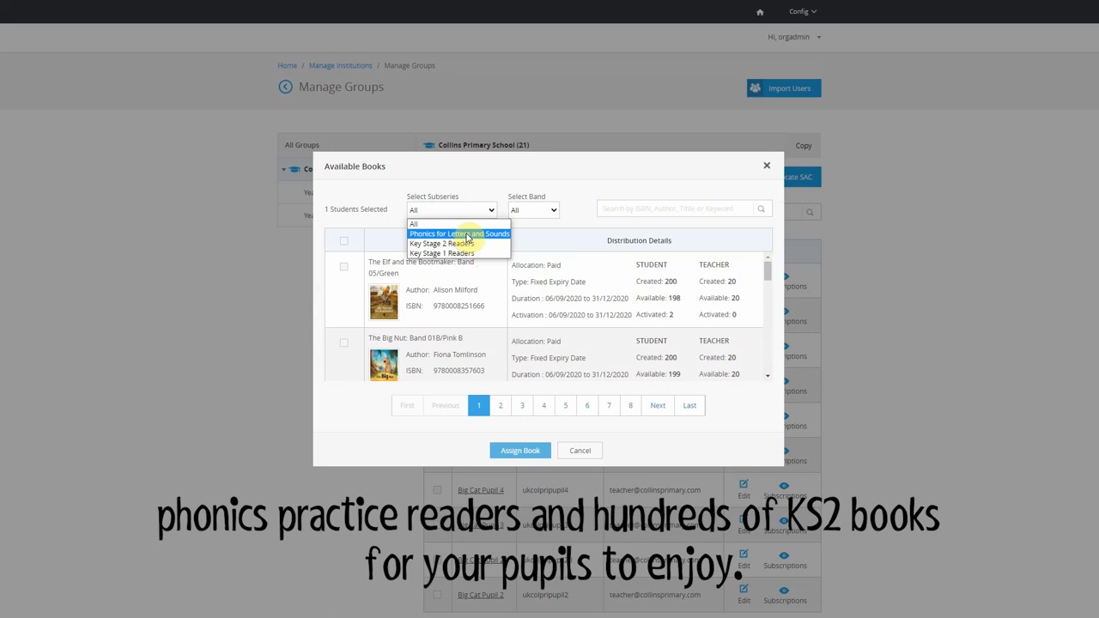
# - Filter to Phonics for Letters and Sounds books and launch a 27-page title in the reader
pyautogui.click(459, 233)
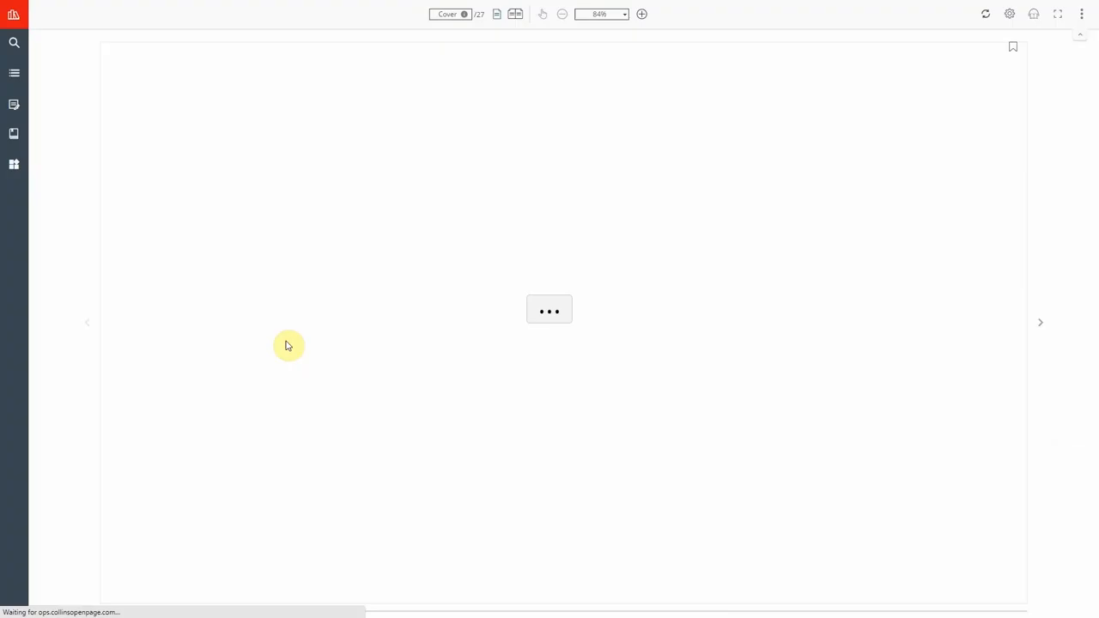
# - Open the 'Helping your child to read at Pink B Band' video from the enrichment resources
pyautogui.click(1040, 322)
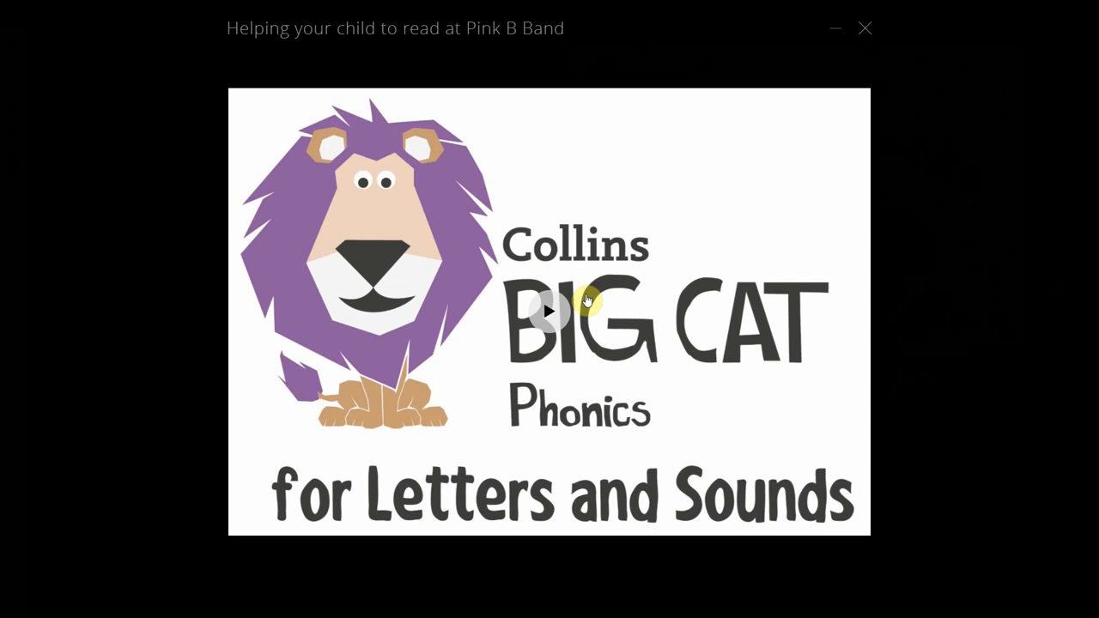
# - Play the Pink B Band phonics video, then move on to the Students Details report
pyautogui.click(549, 310)
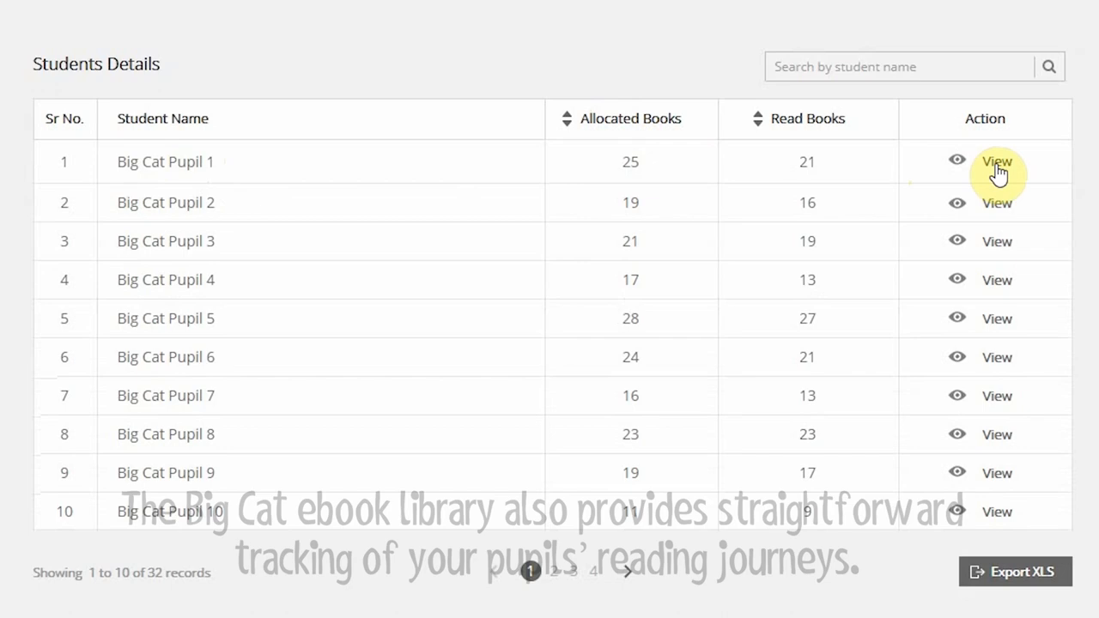
# - Open Big Cat Pupil 1's Book Details table covering 22 books
pyautogui.click(995, 161)
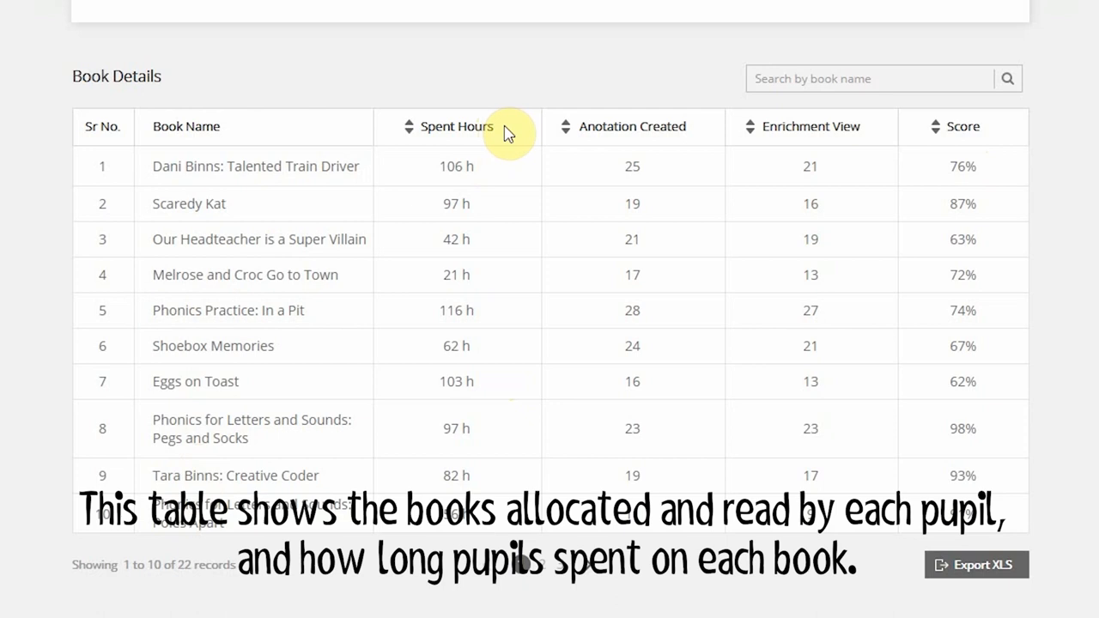
pyautogui.moveTo(914, 386)
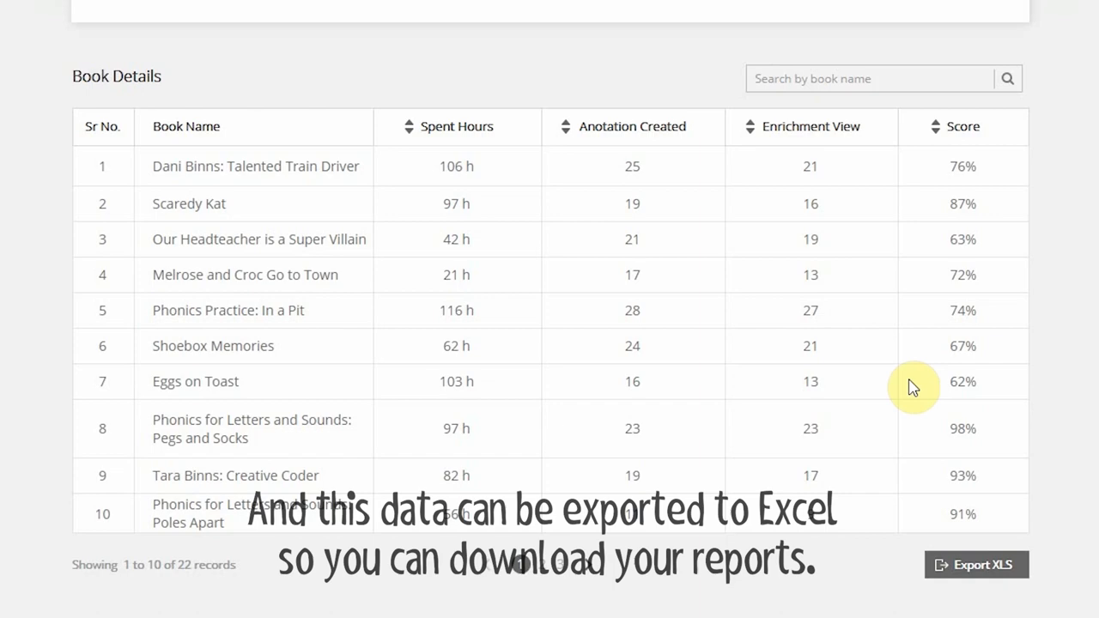